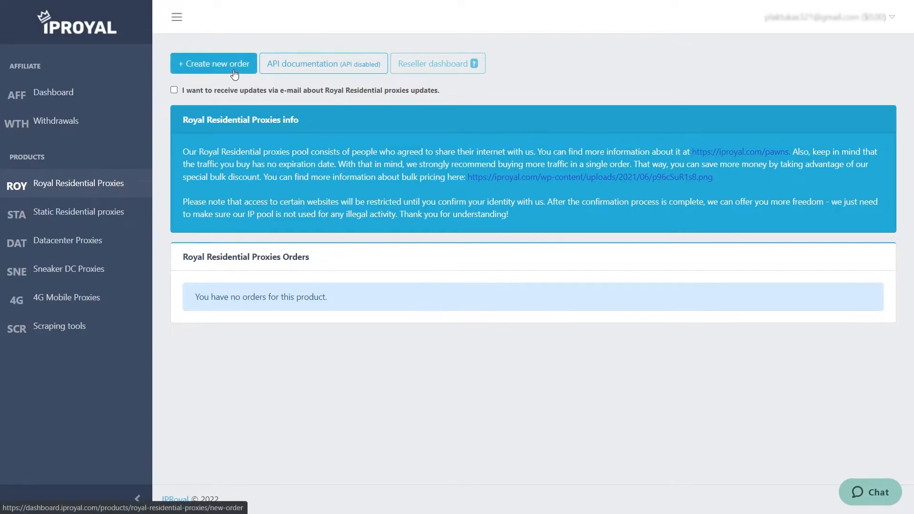
Start a new Royal Residential Proxies order with the '+ Create new order' button.
left_click(213, 63)
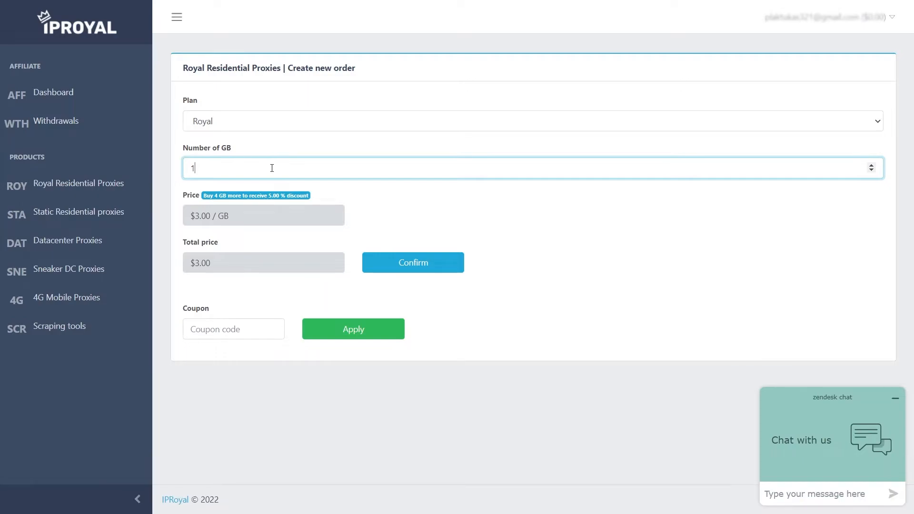
Enter 100 GB as the order quantity ($210.00 after 30% discount) and confirm.
type("00")
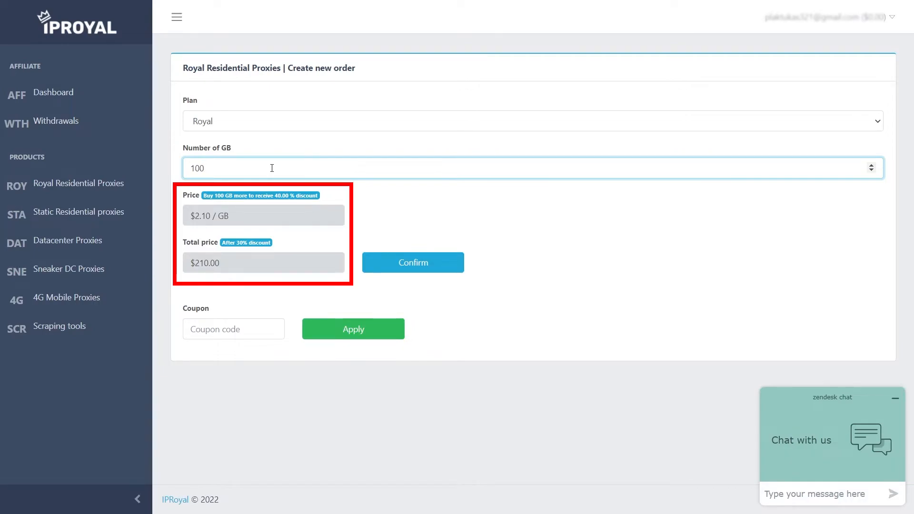
left_click(412, 262)
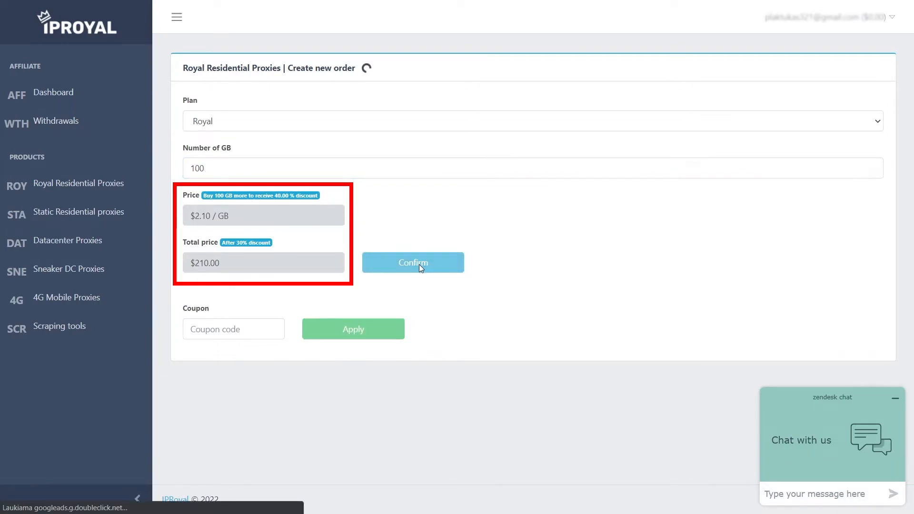
left_click(412, 262)
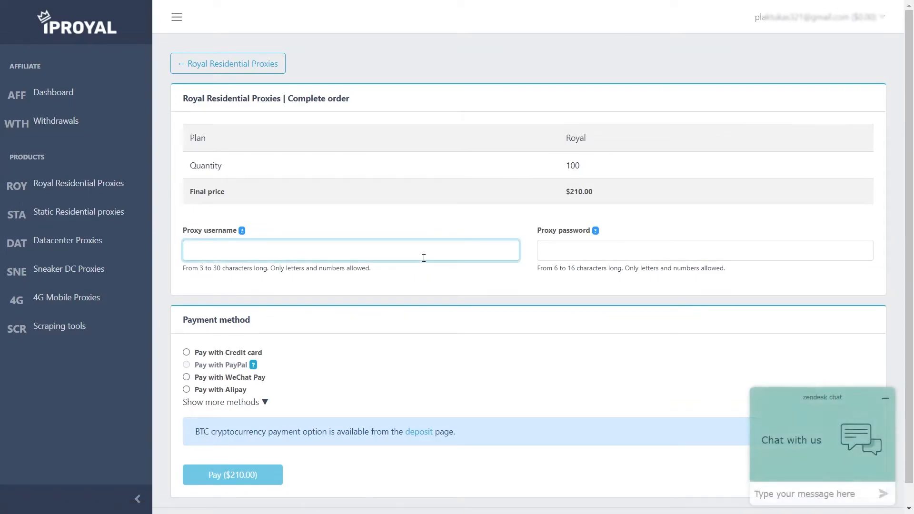
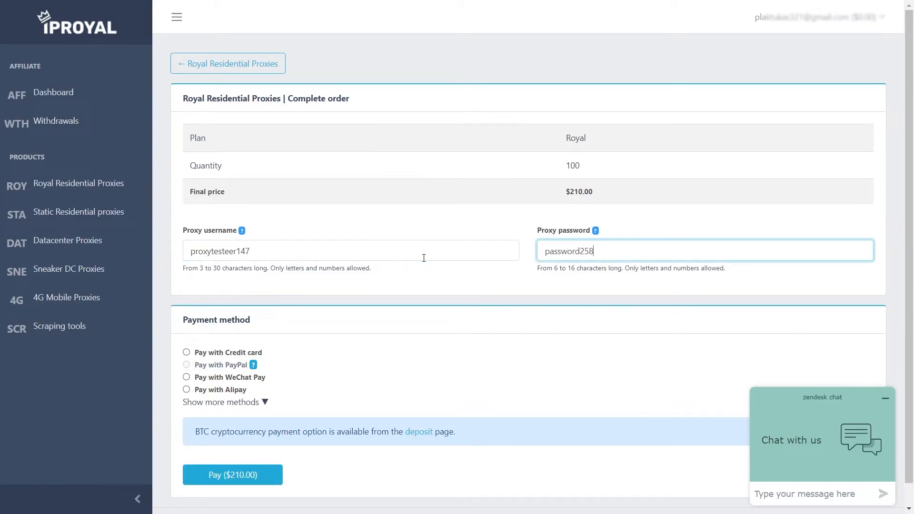
scroll("down", 3)
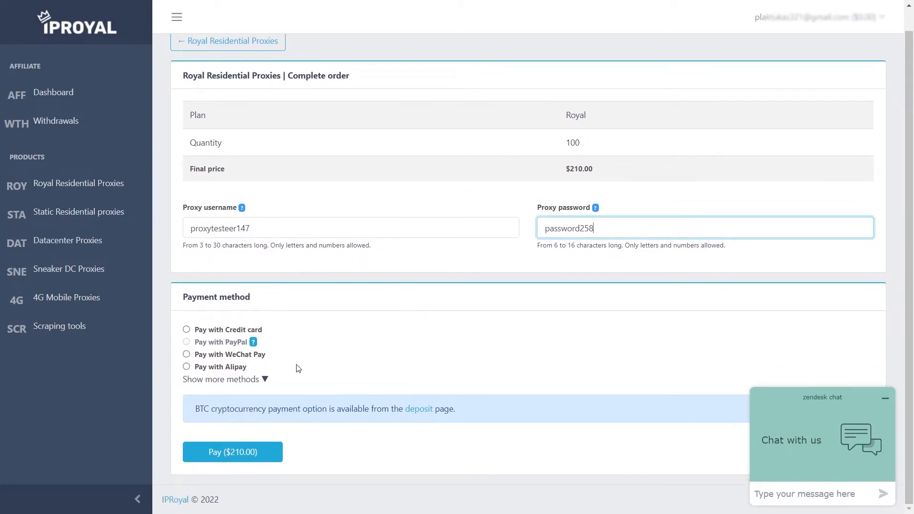
Expand the additional payment methods and select 'Pay with Credit card'.
left_click(222, 379)
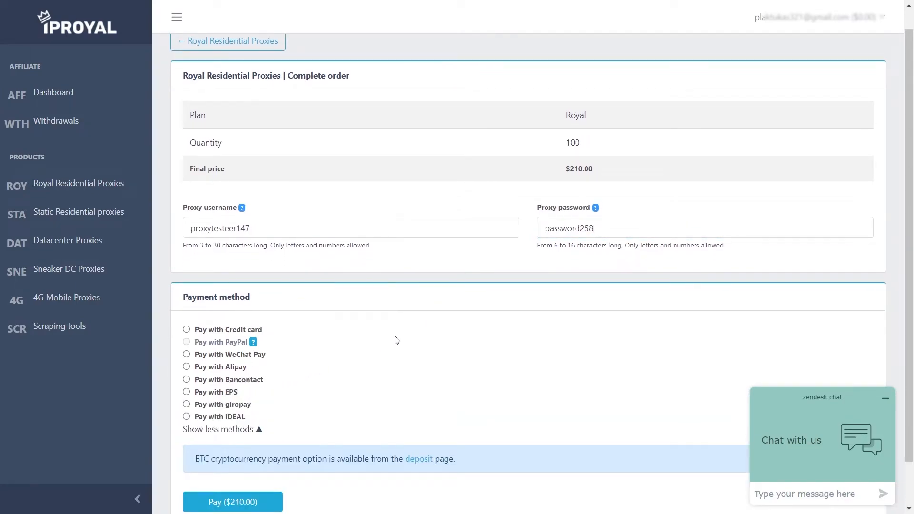
scroll("down", 3)
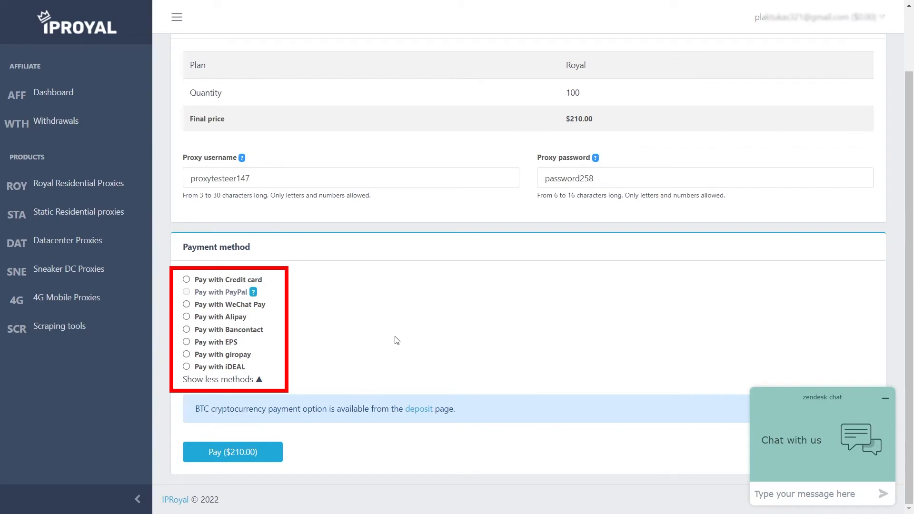
mouse_move(320, 312)
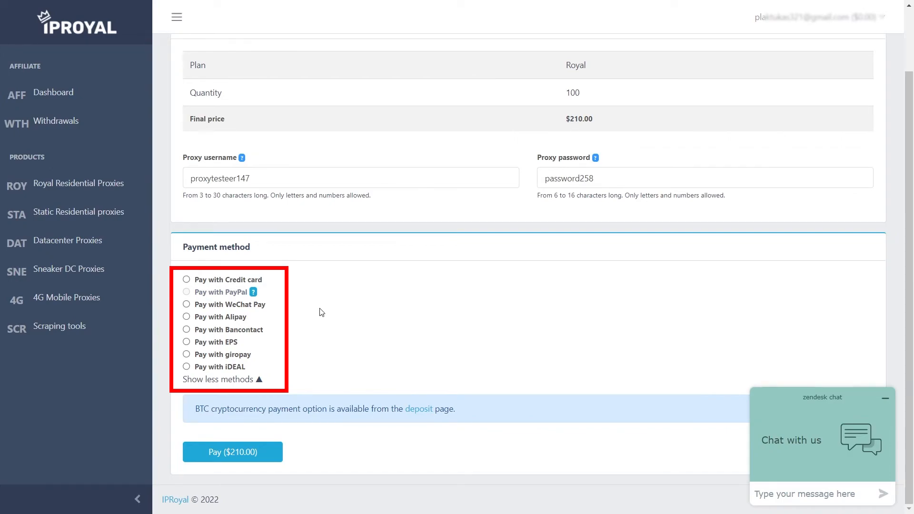
mouse_move(253, 292)
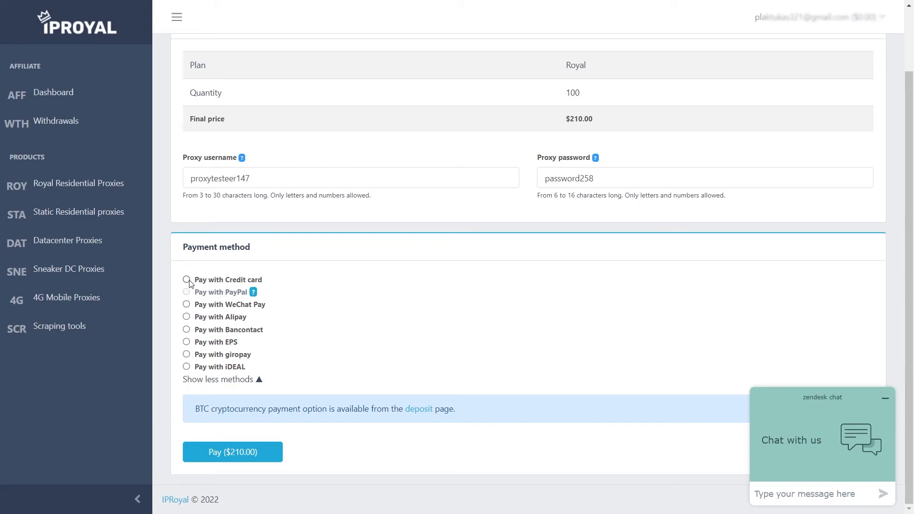
left_click(187, 280)
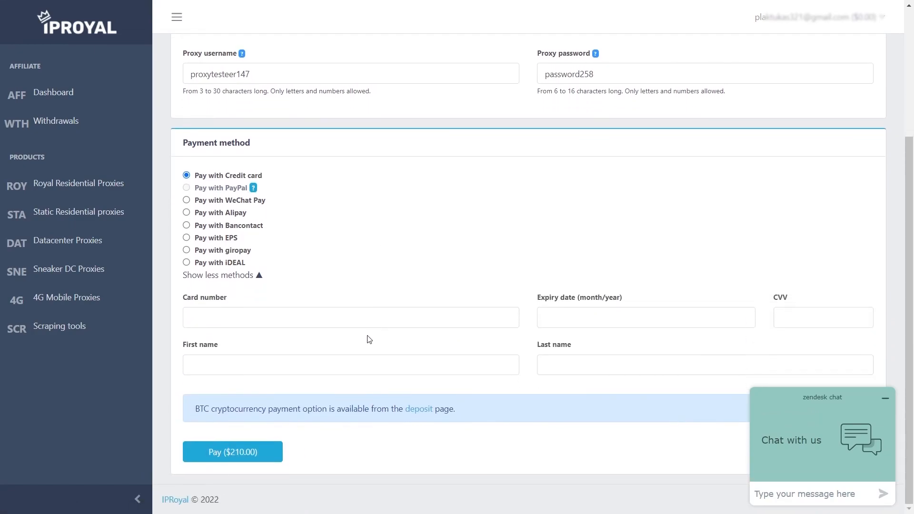